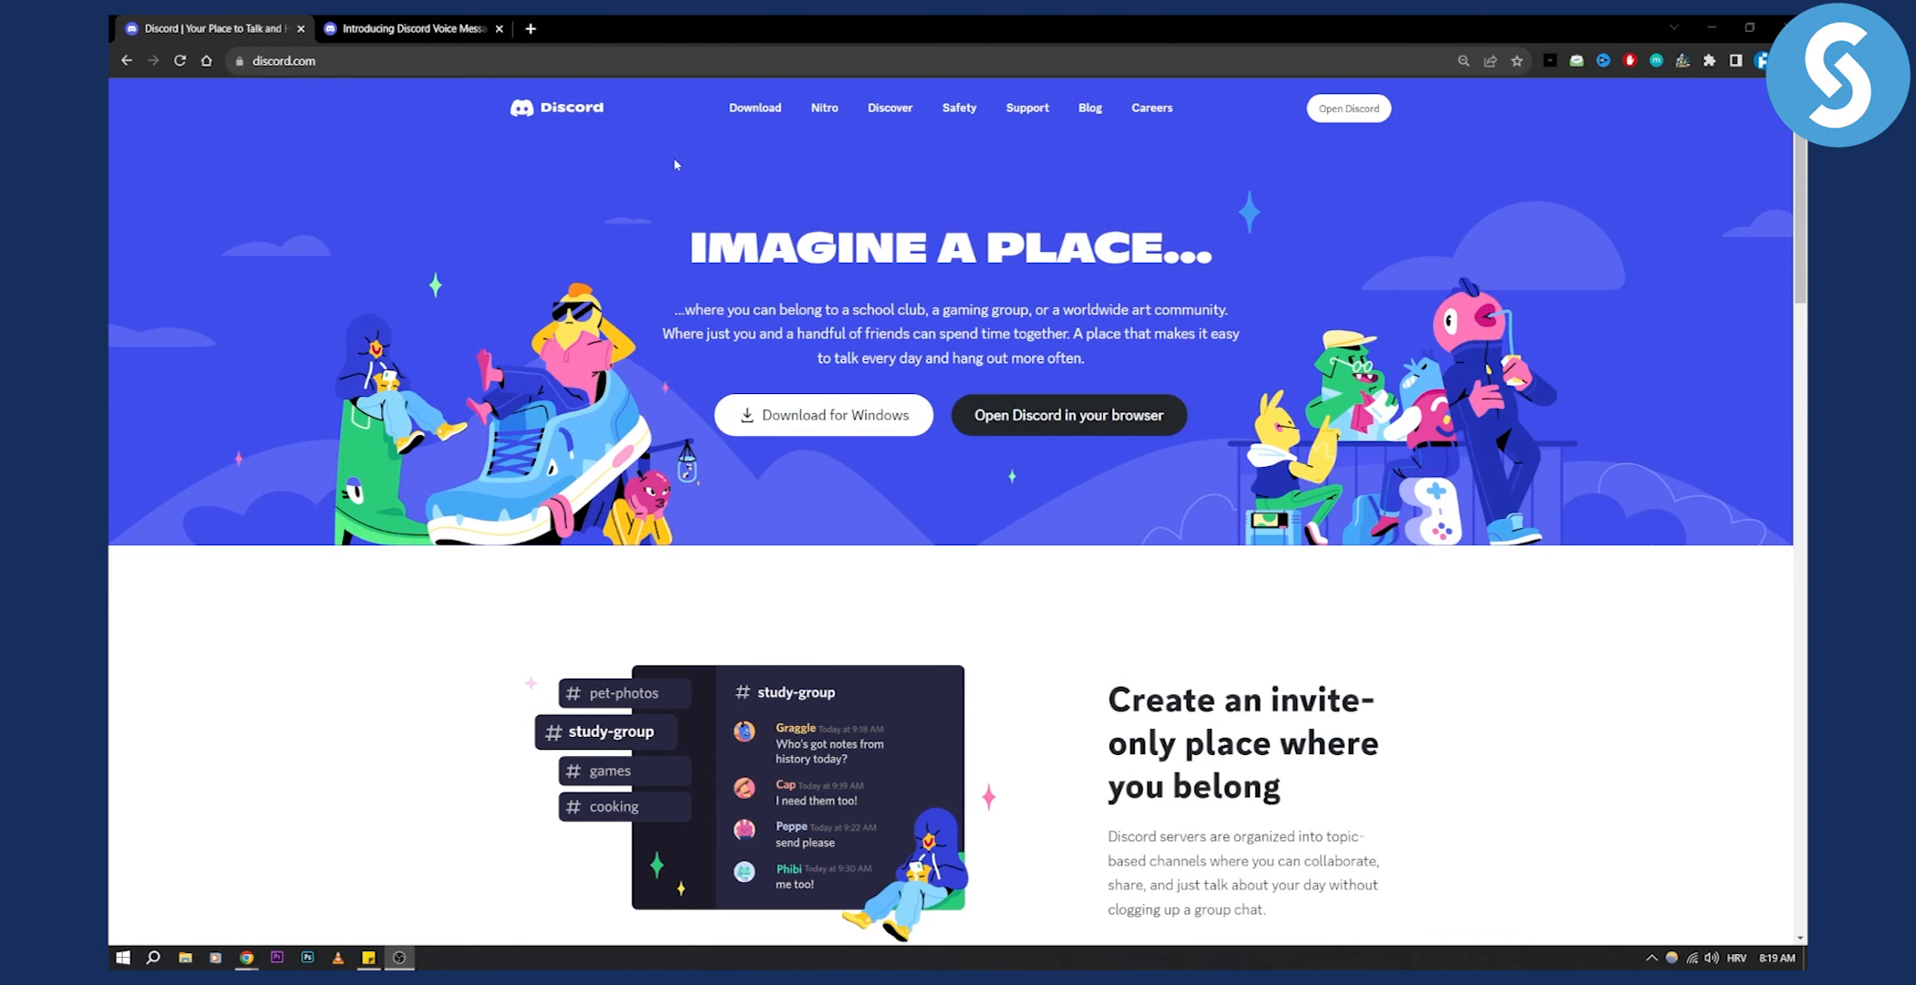
Switch to the 'Introducing Discord Voice Messages' blog article at its how-to-send section.
left_click(410, 28)
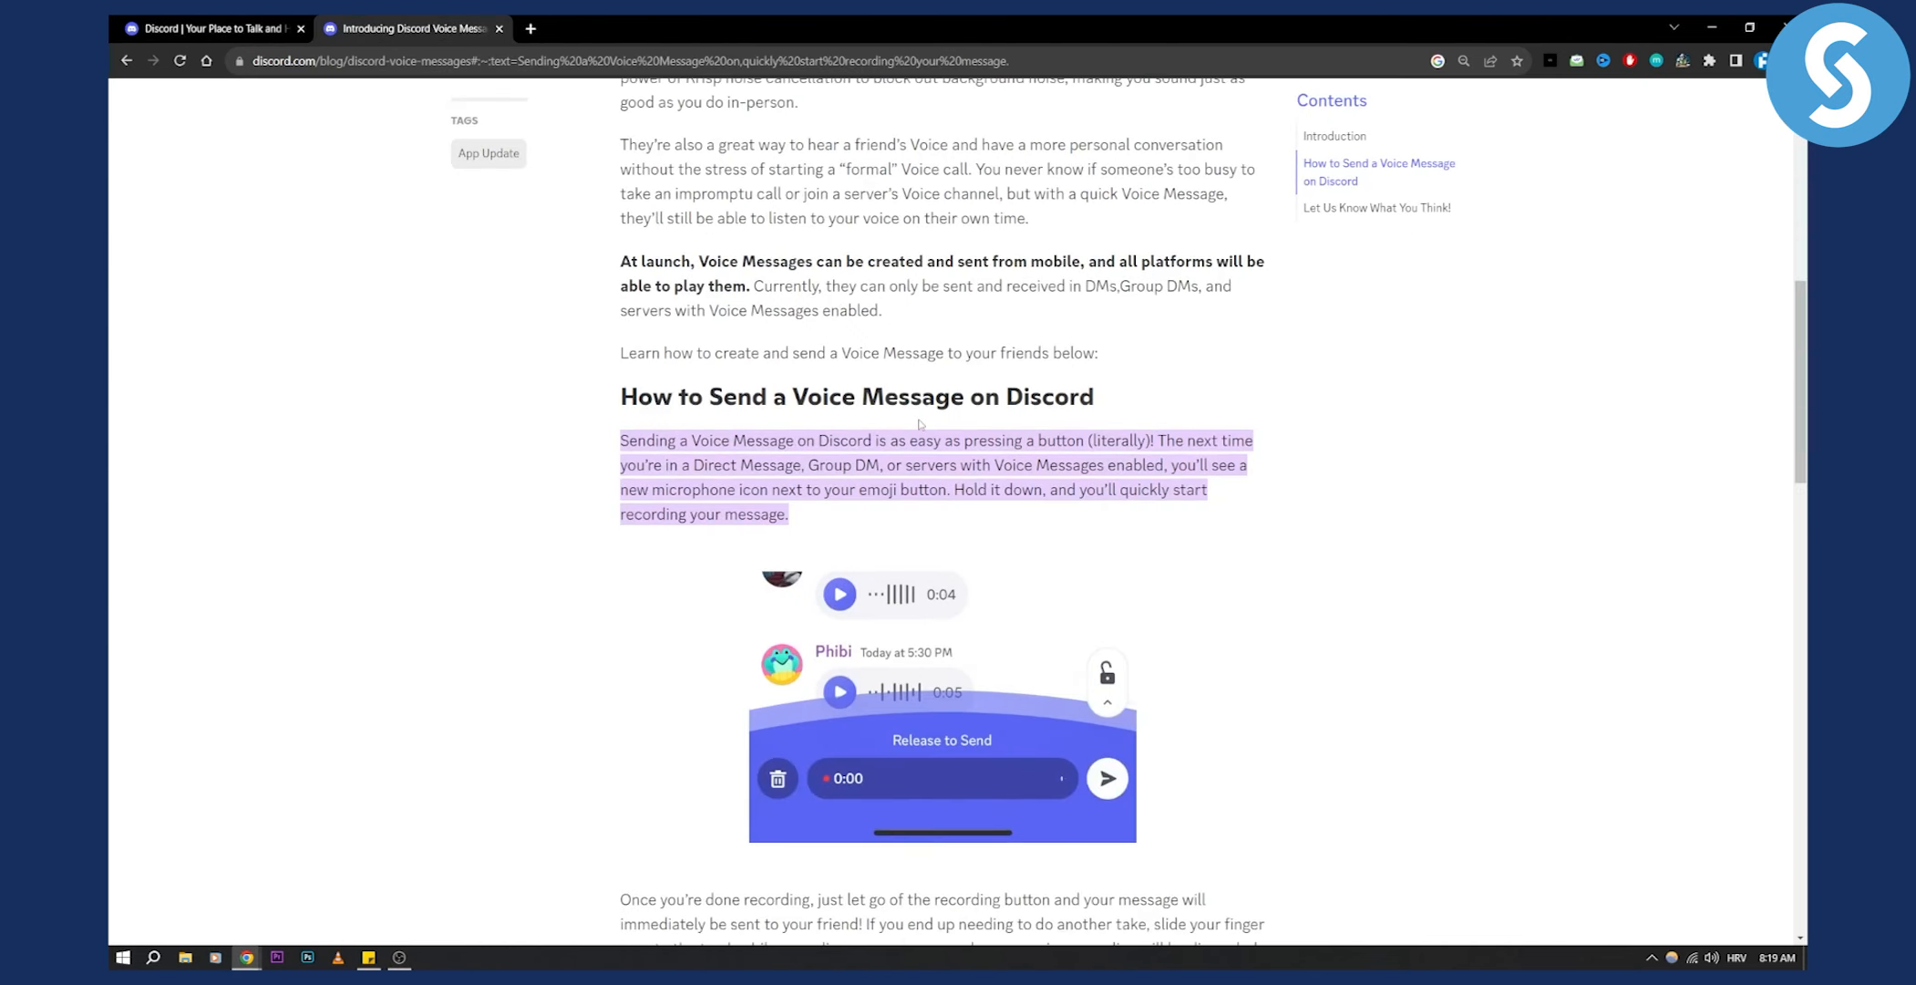
Select the words 'Voice Messages enabled' in the how-to paragraph, then read the guidance further down.
scroll("down", 3)
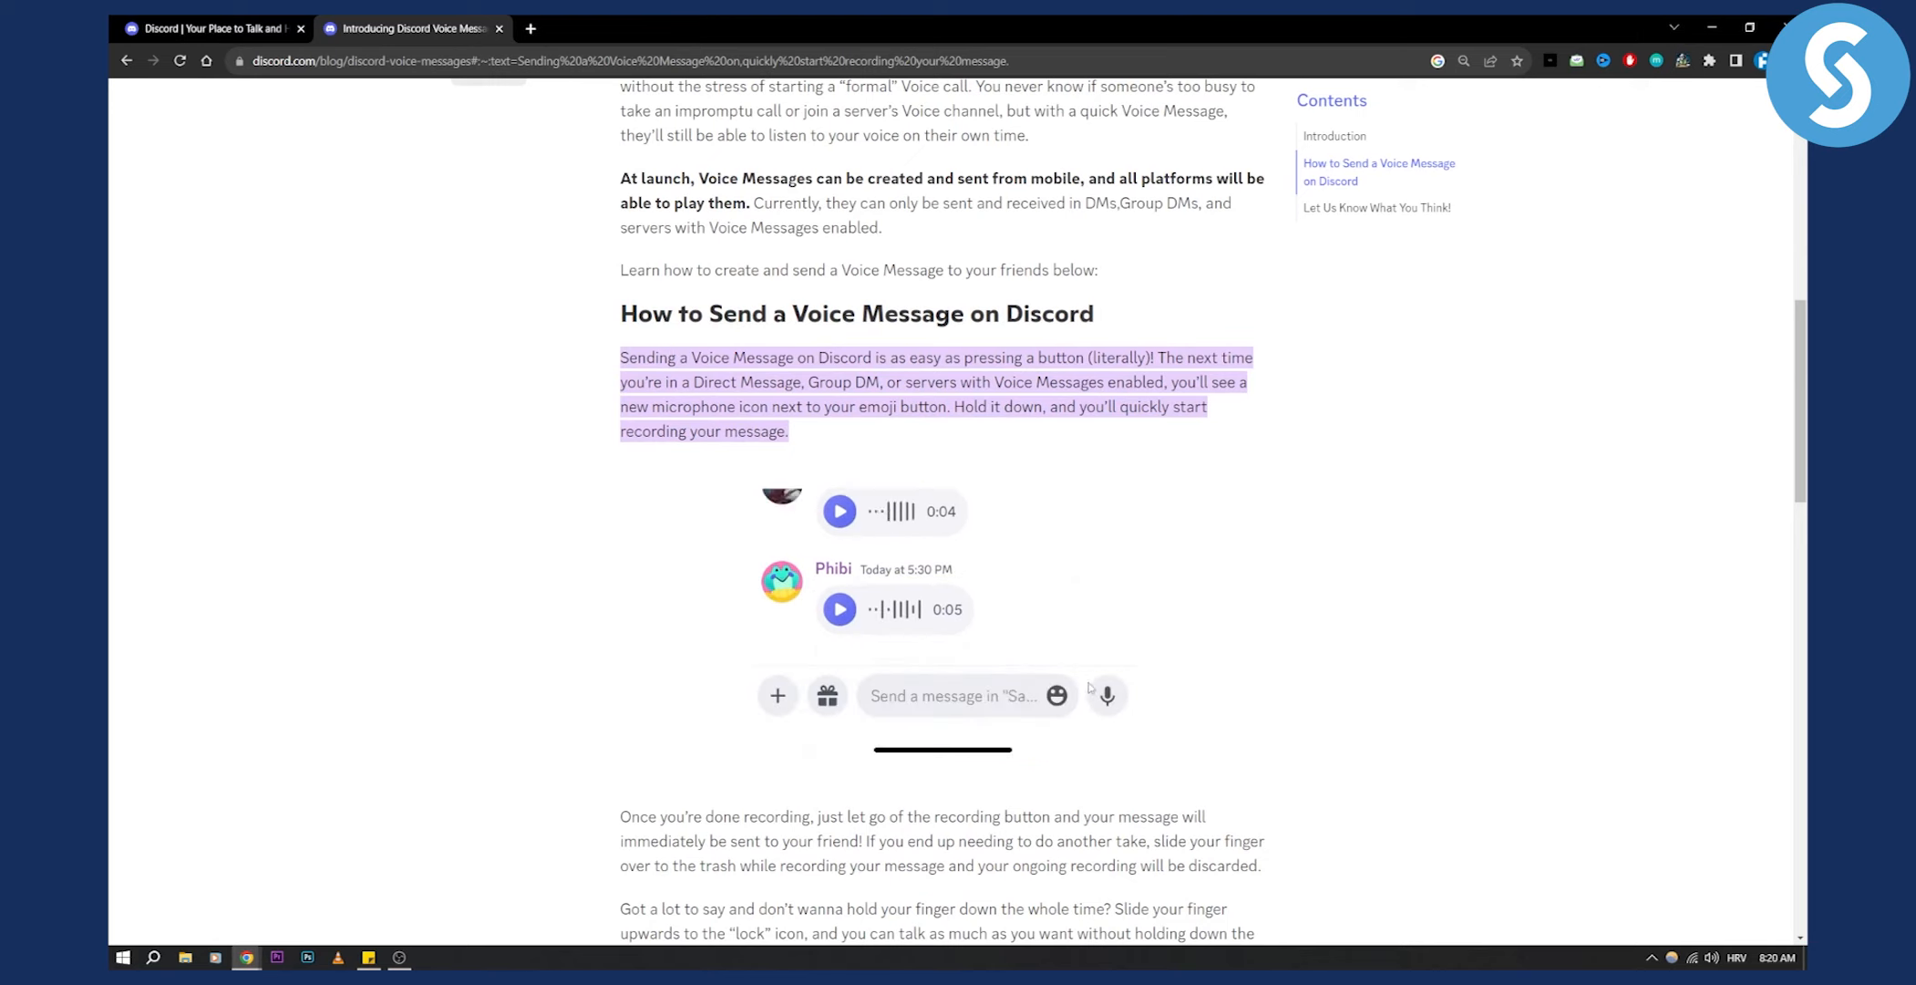
left_click(1105, 695)
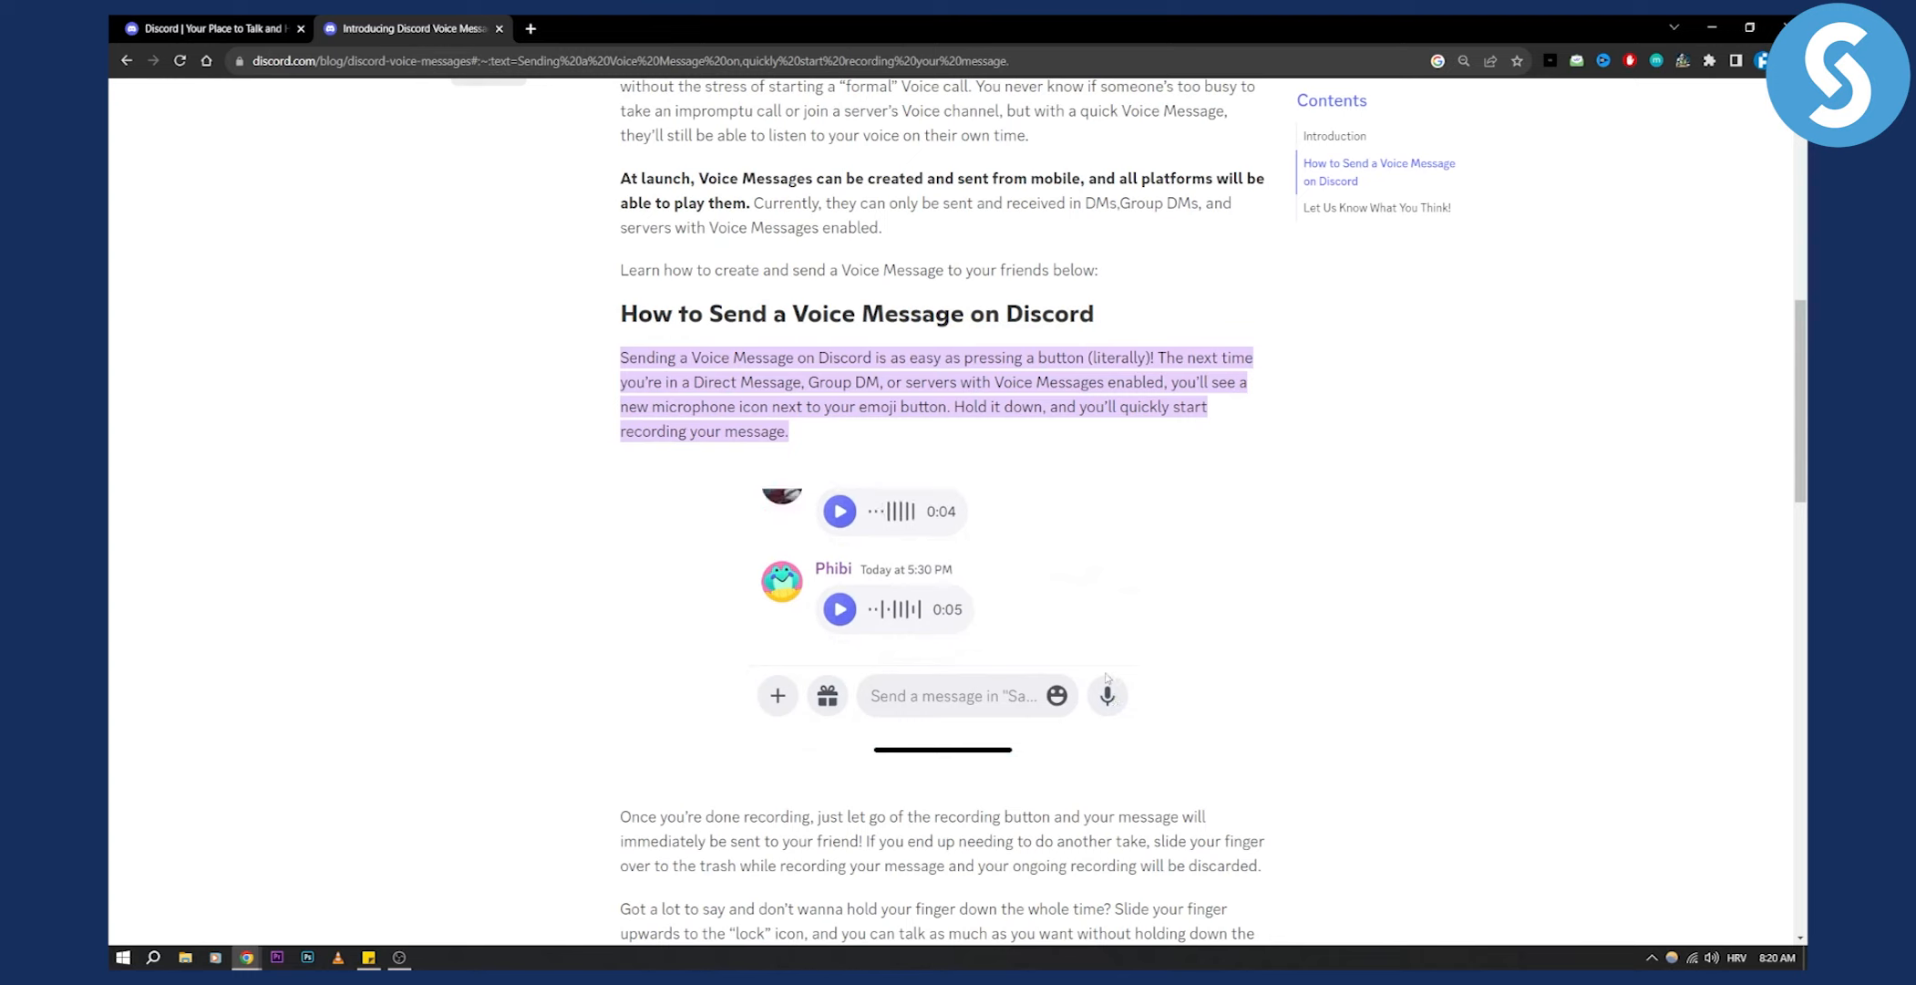
left_click(1106, 695)
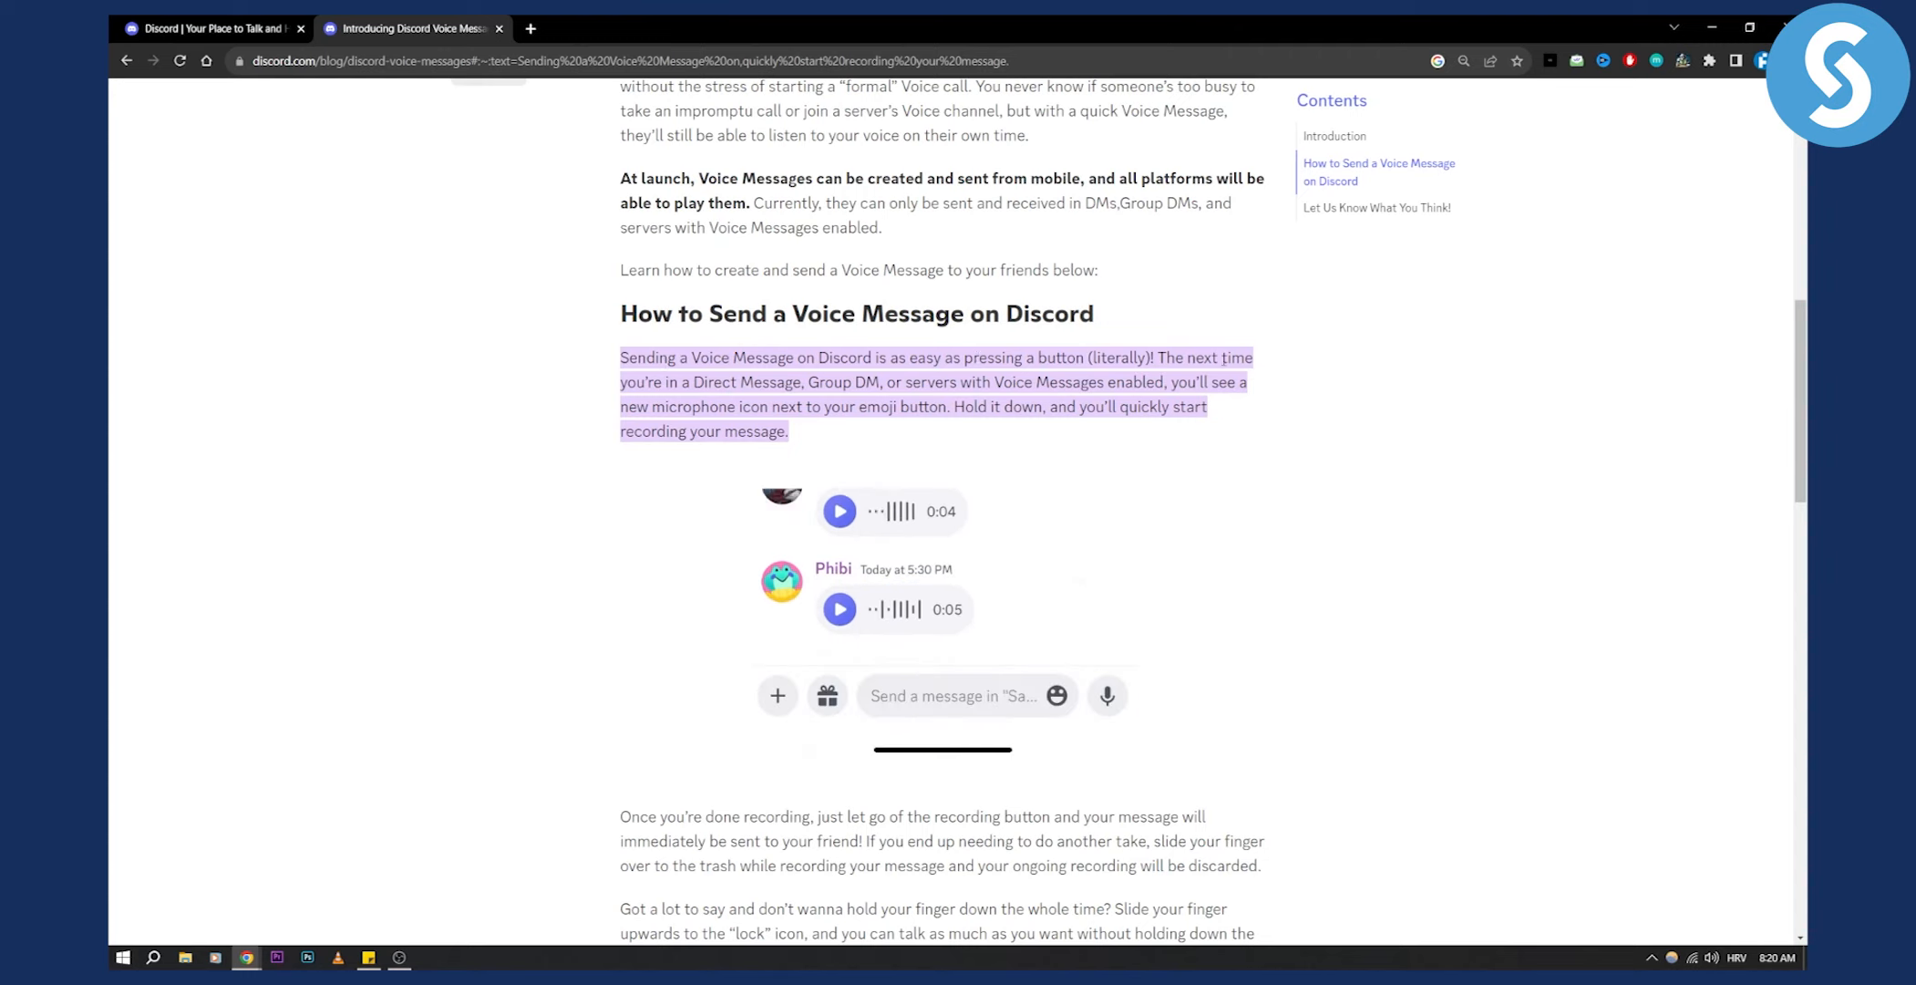
left_click(1106, 695)
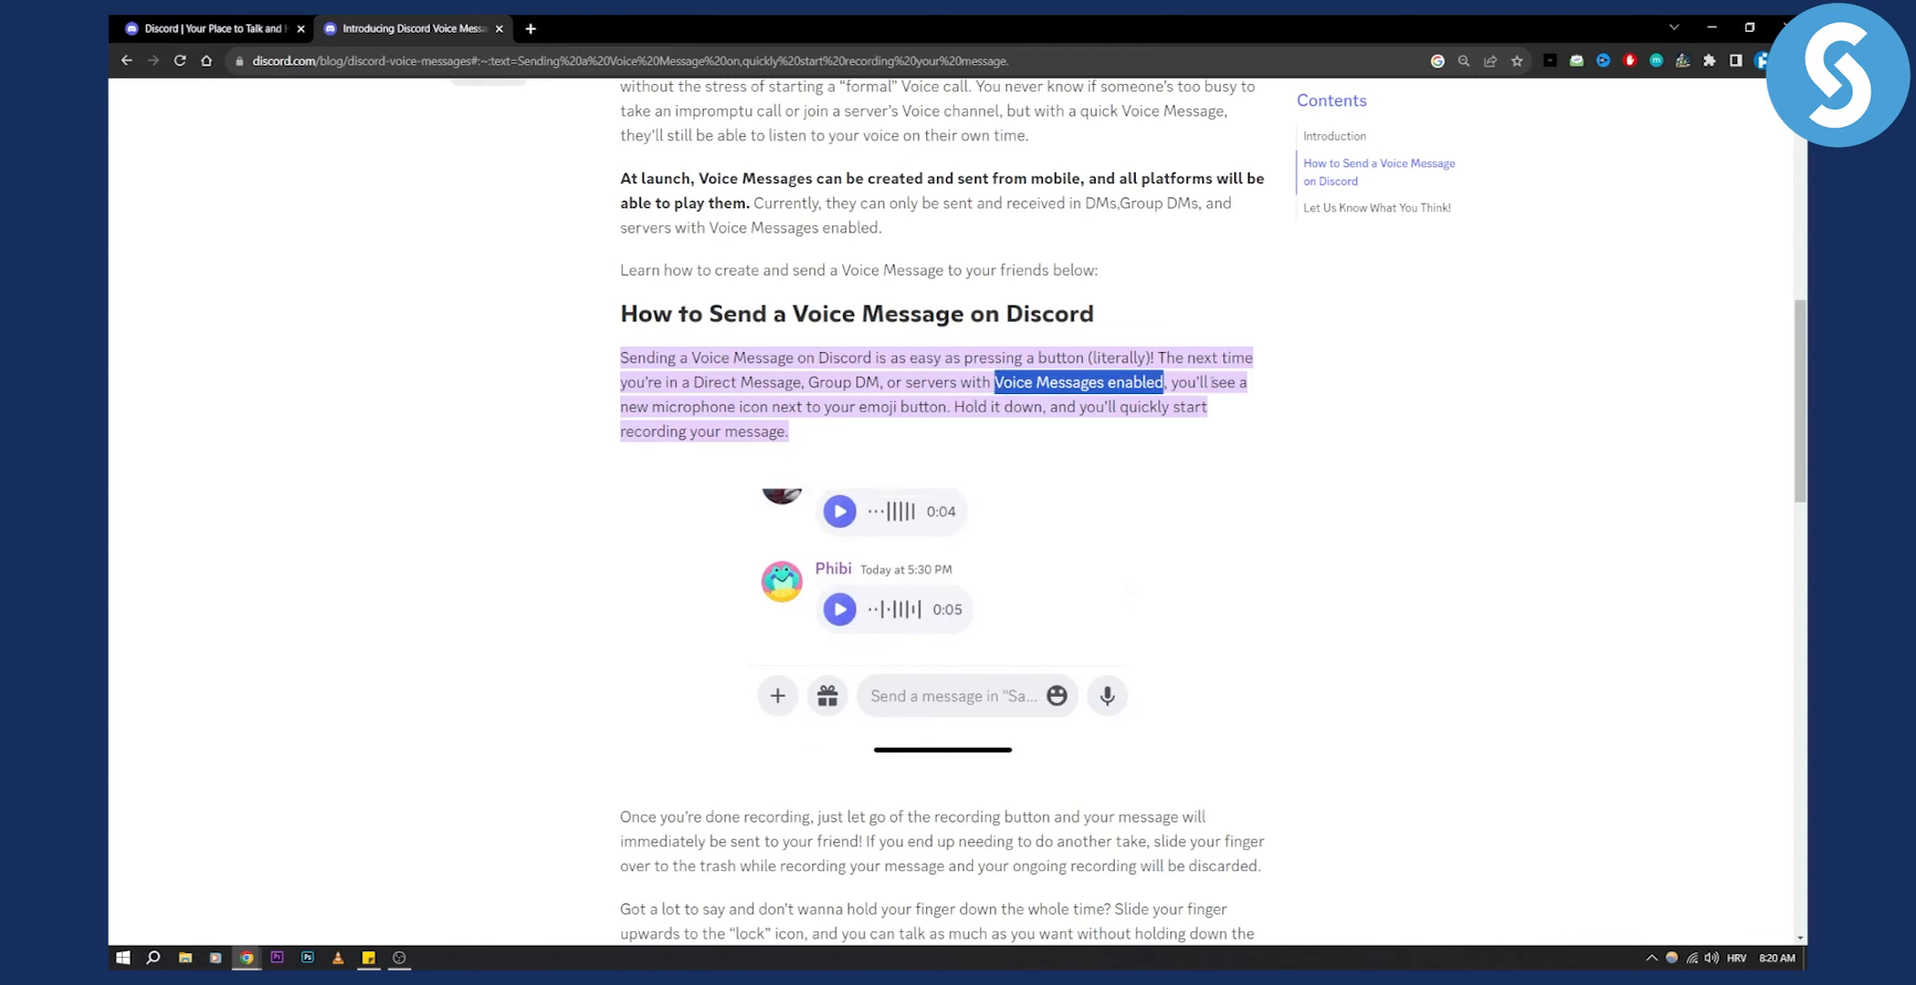
left_click(1106, 694)
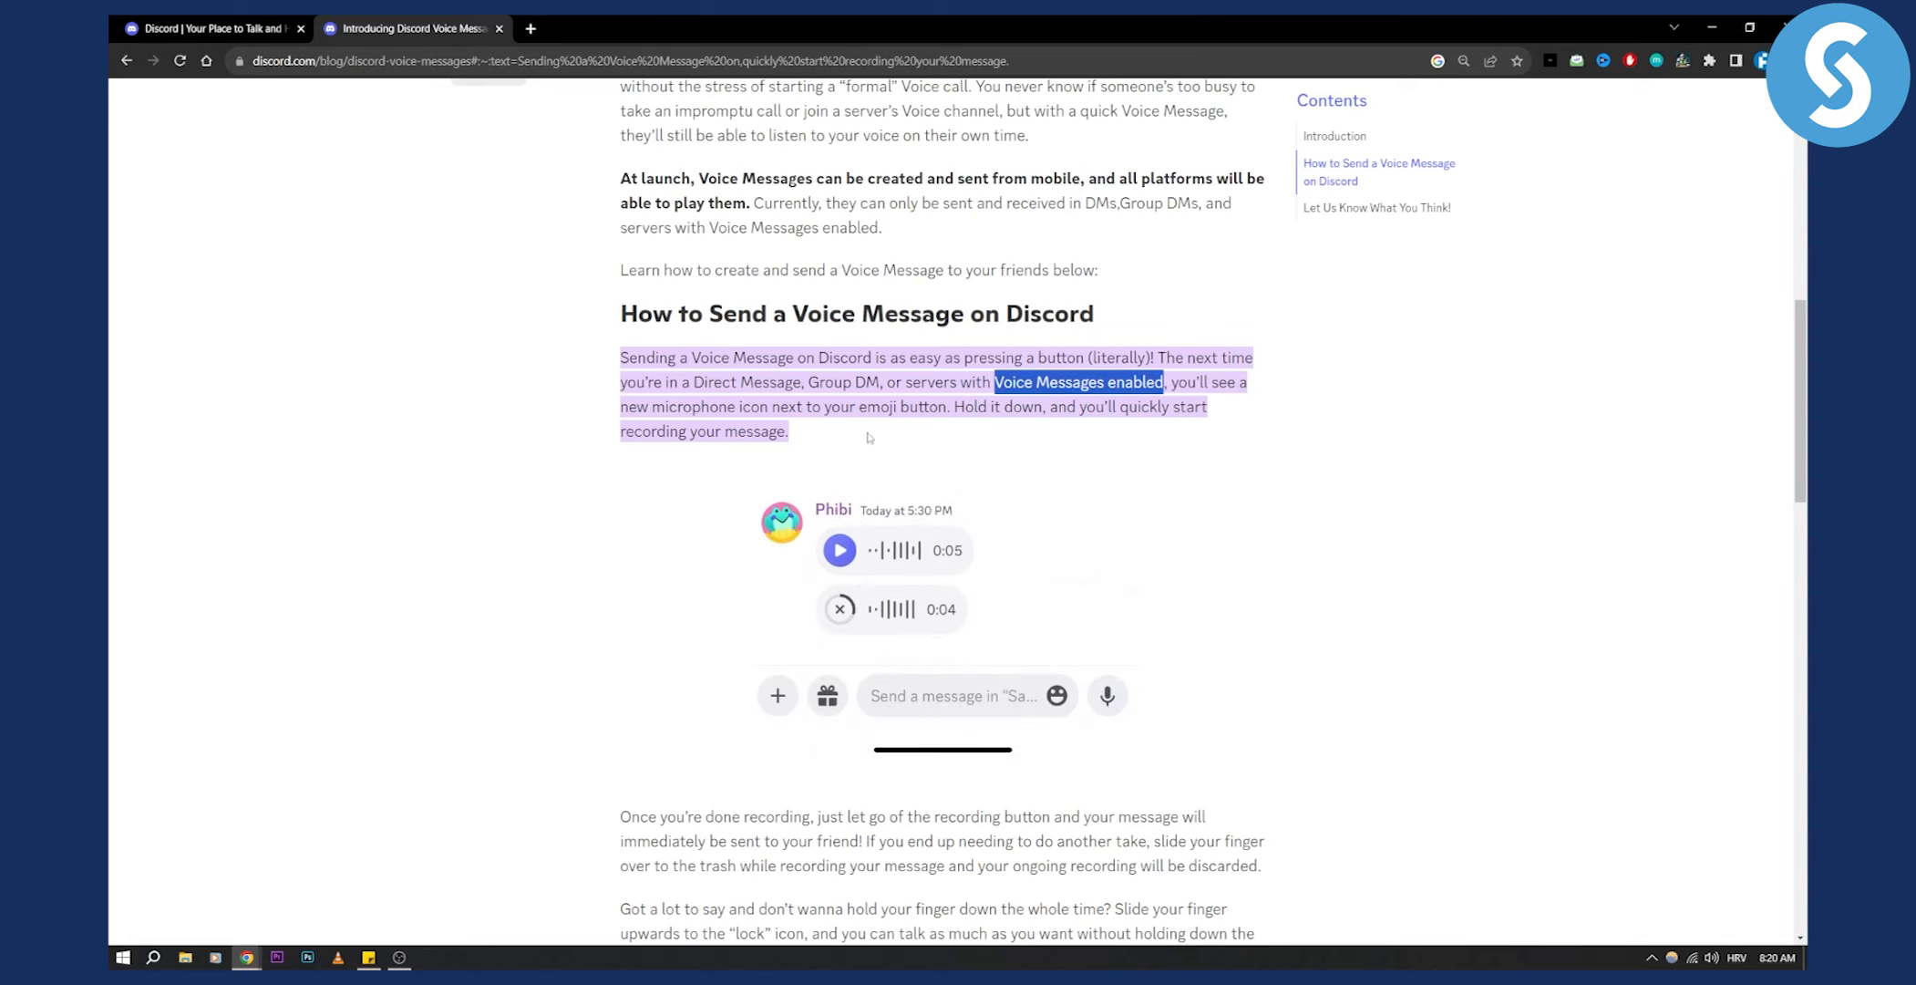
scroll("down", 3)
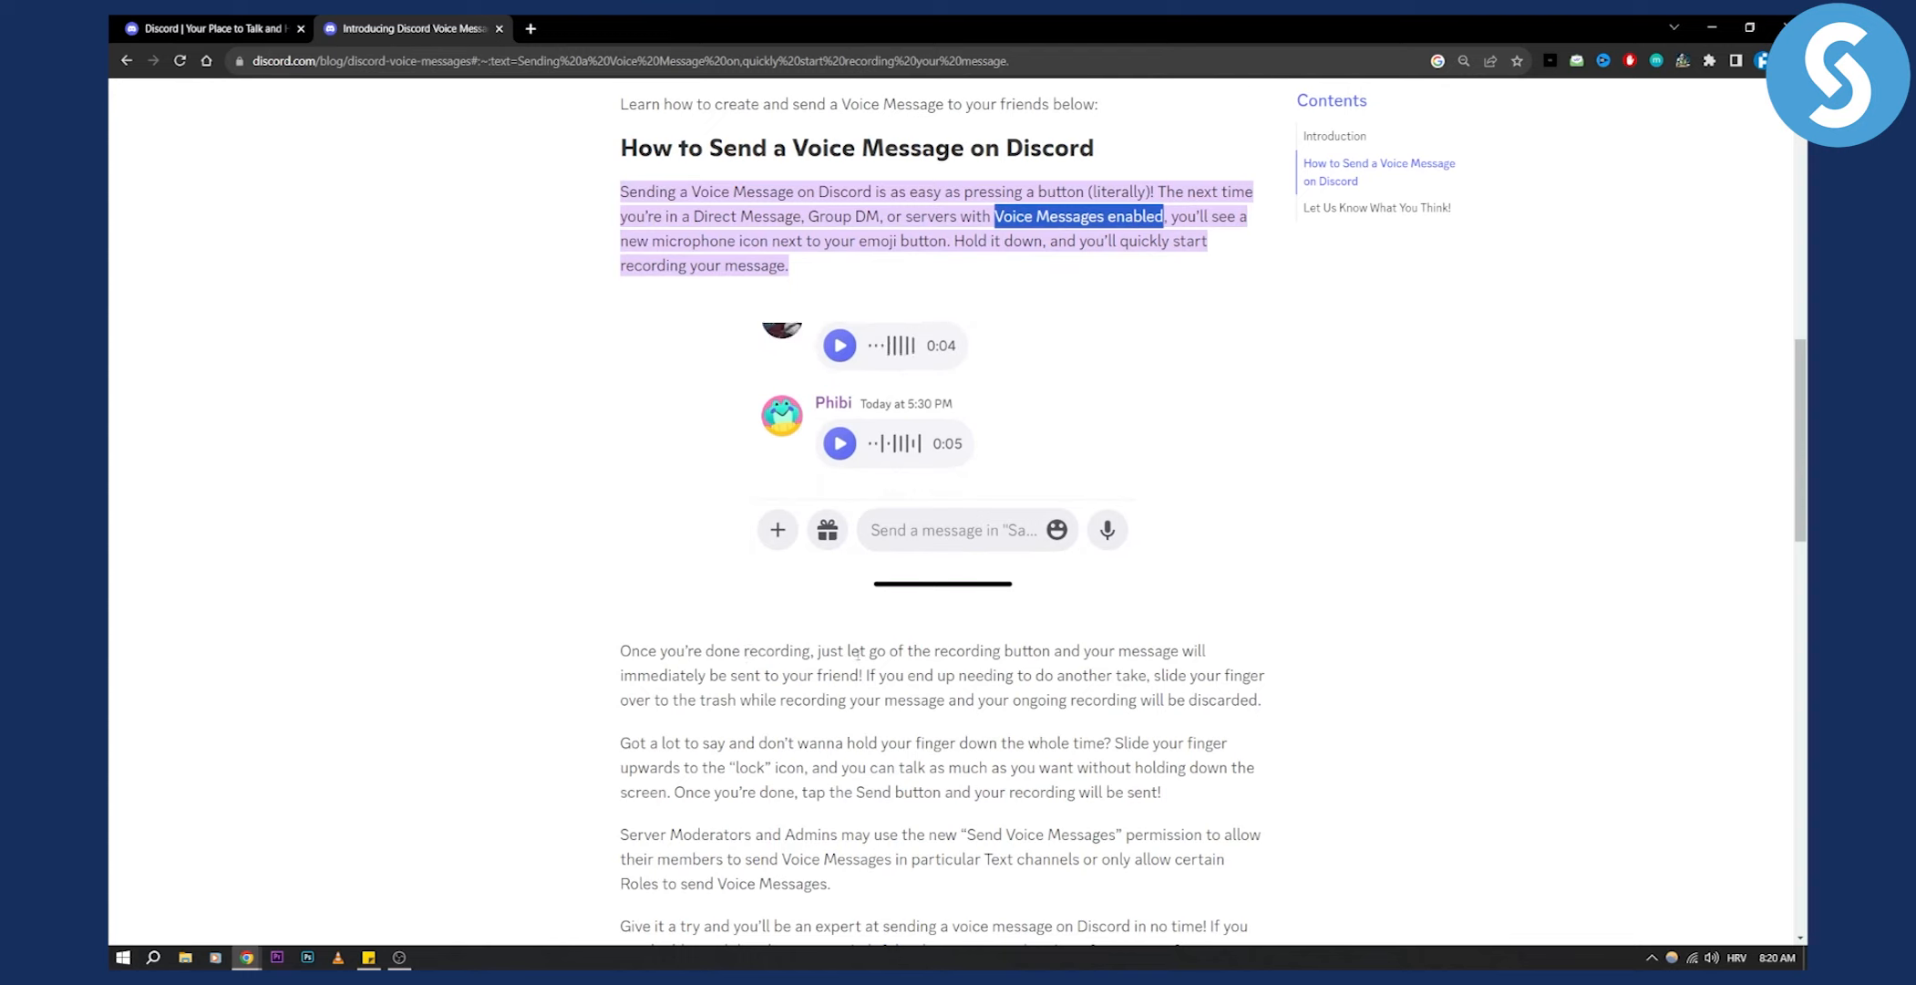
left_click(1106, 529)
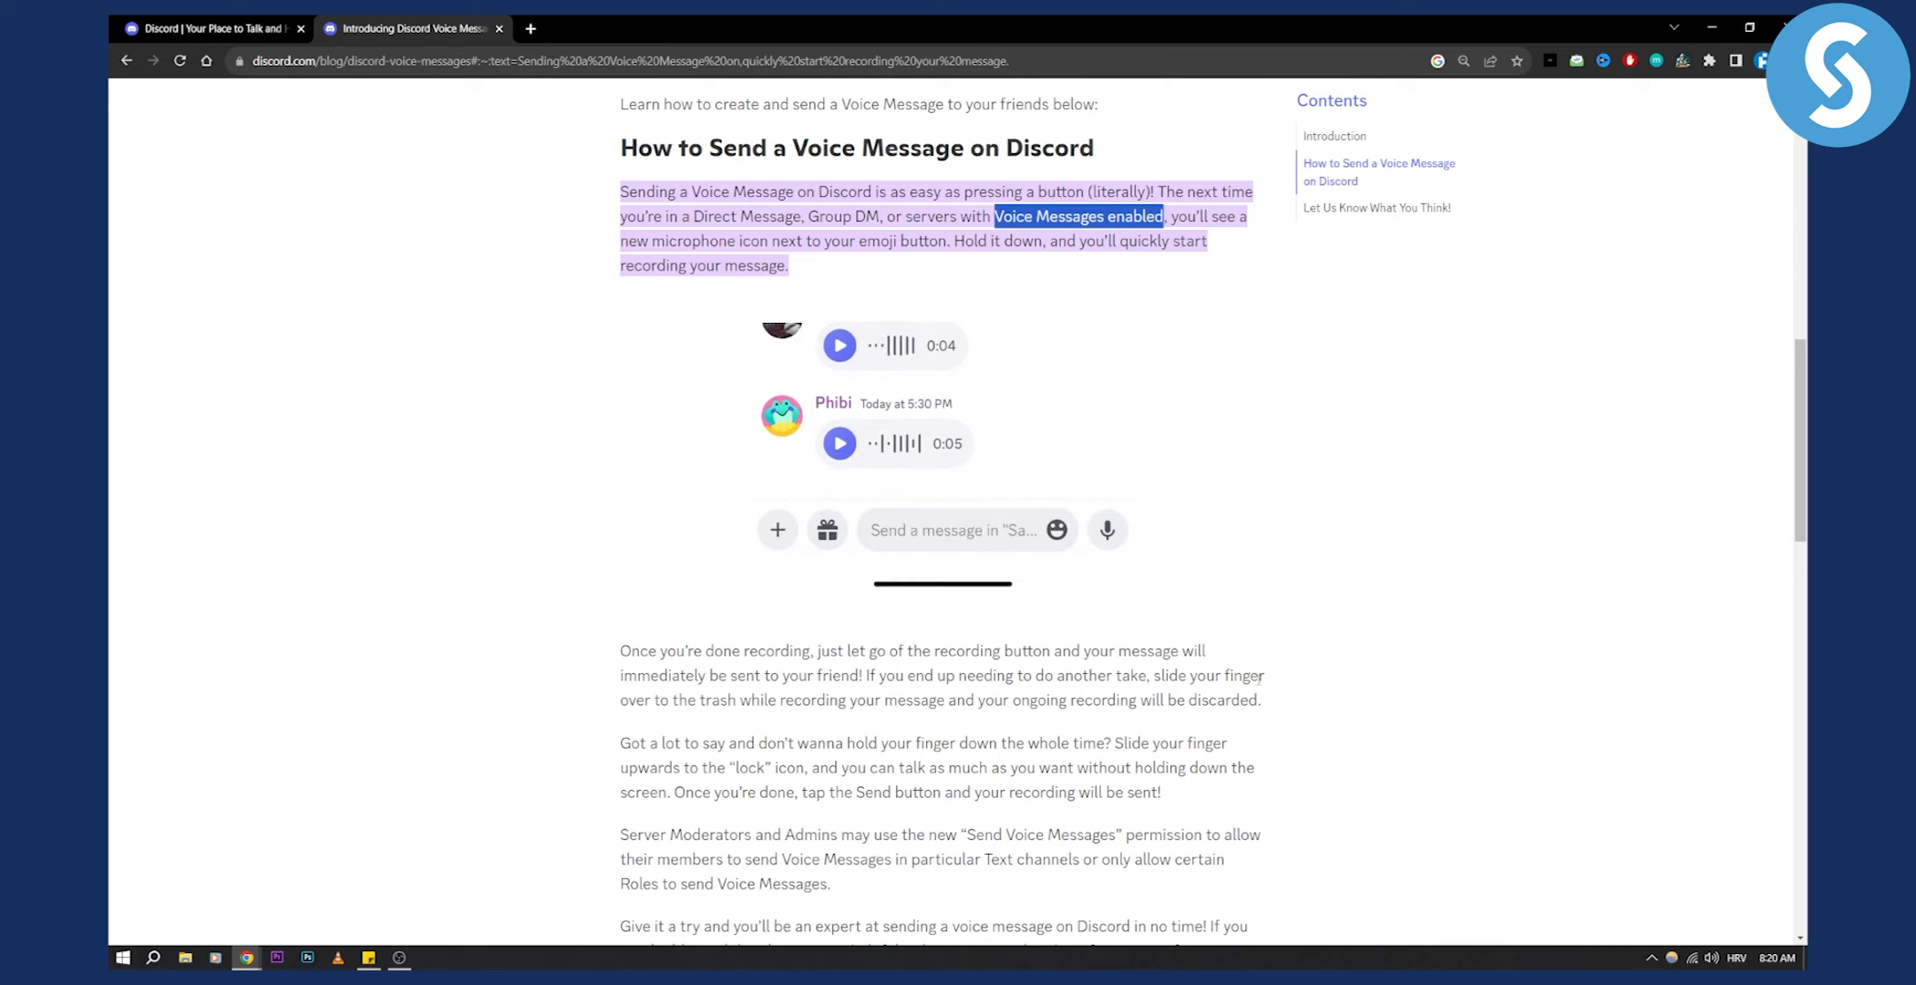
left_click(1105, 529)
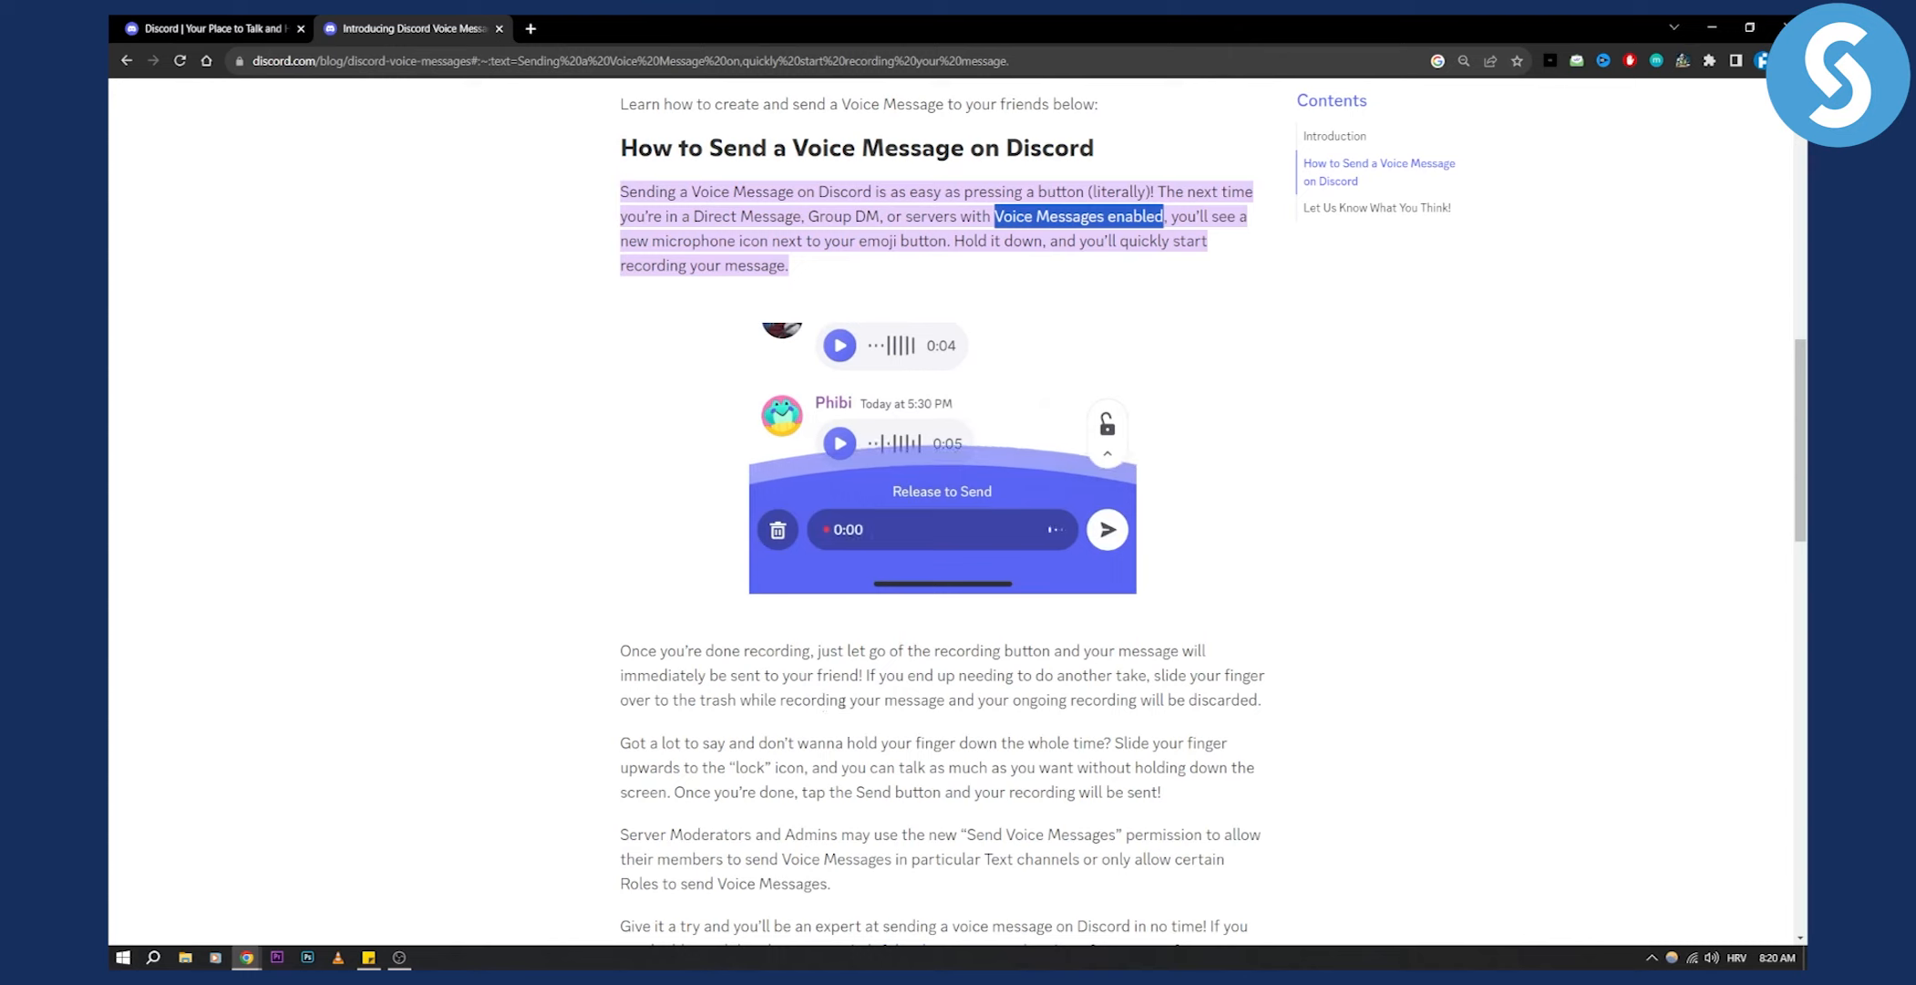